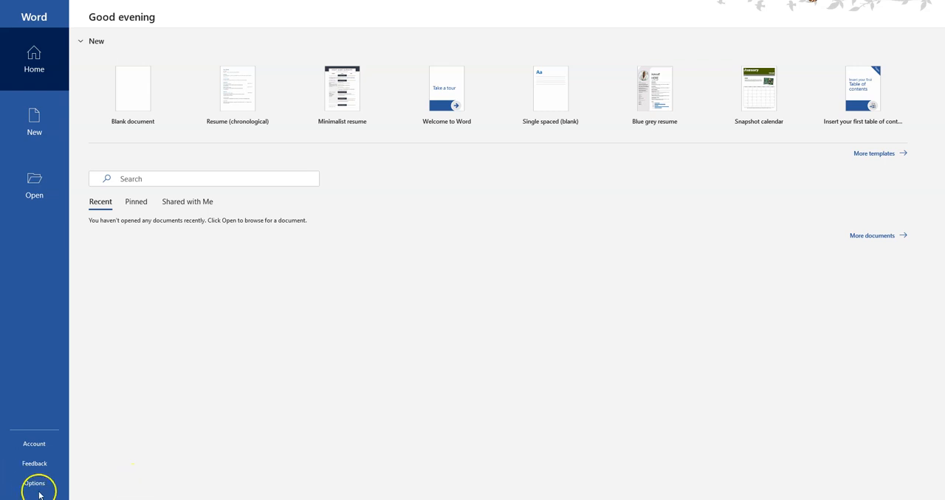
mouse_move(386, 334)
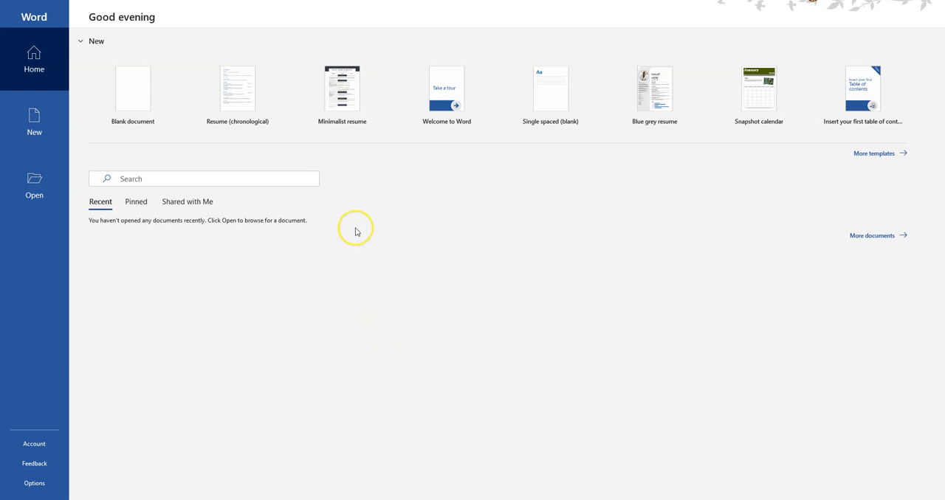
mouse_move(470, 178)
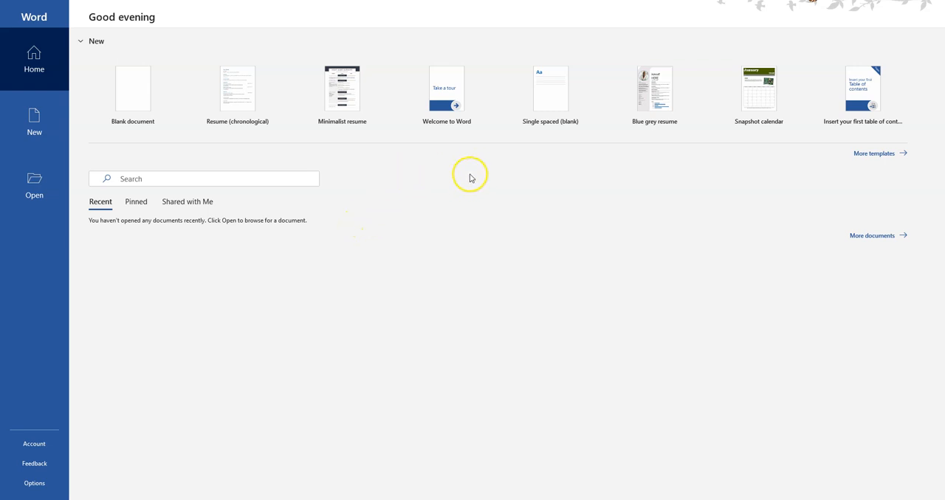
mouse_move(832, 174)
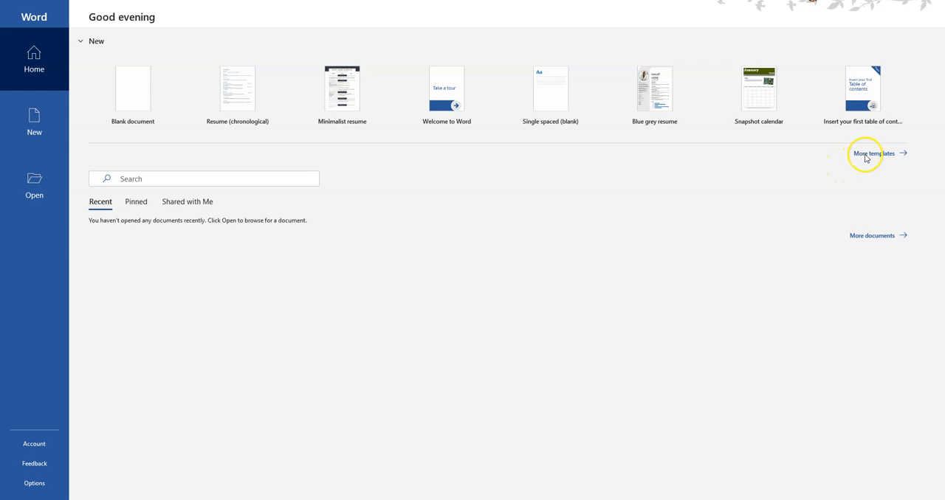
Open the full template gallery and enter 'resume' as the online search term.
left_click(871, 153)
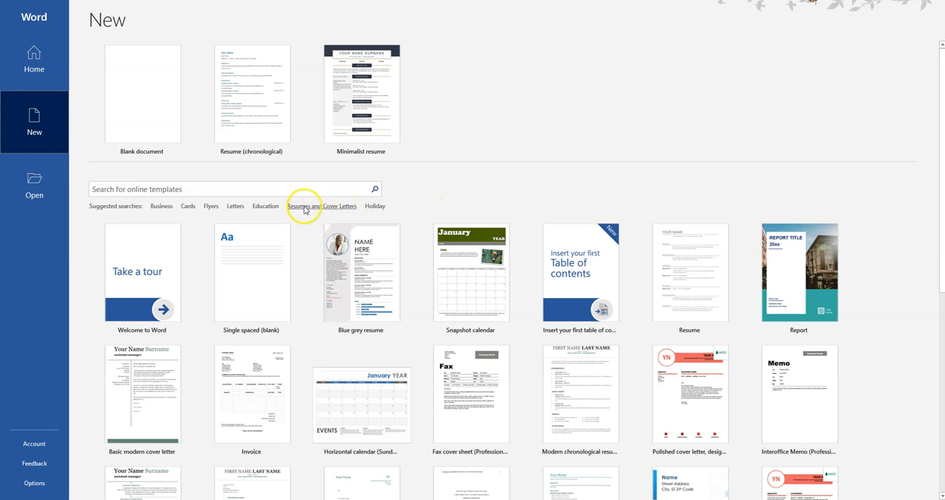
mouse_move(310, 206)
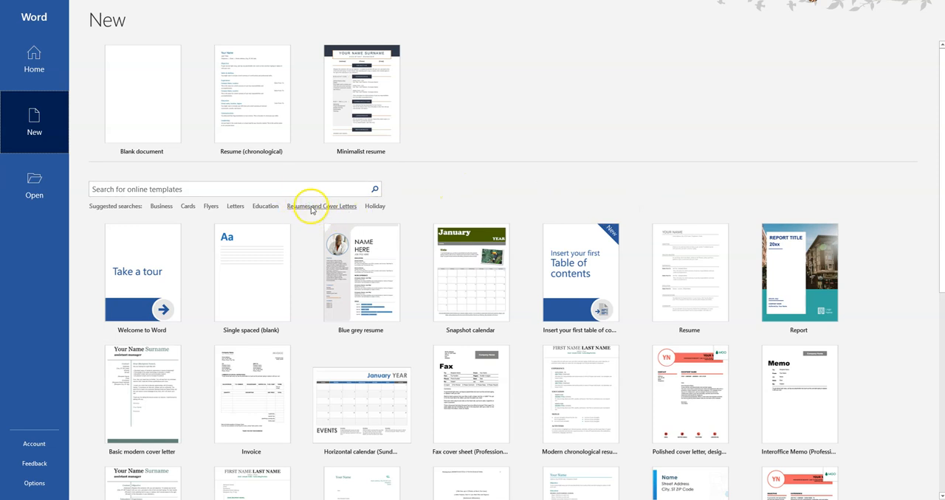
left_click(232, 189)
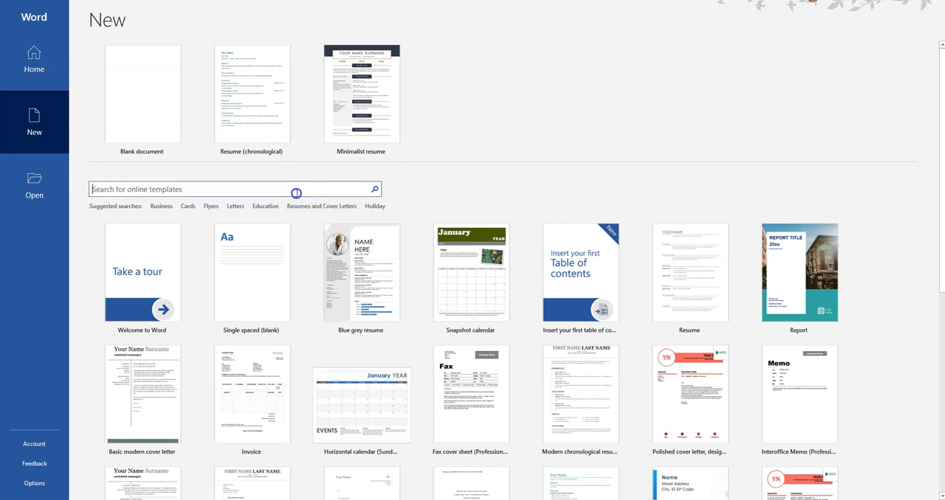
type("resume")
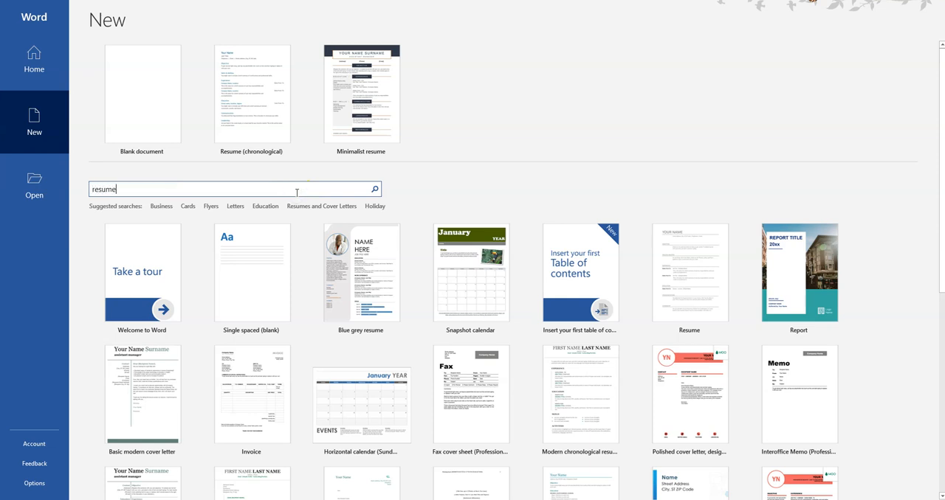
Run the 'resume' template search and scroll down to the Modern initials resume.
left_click(374, 189)
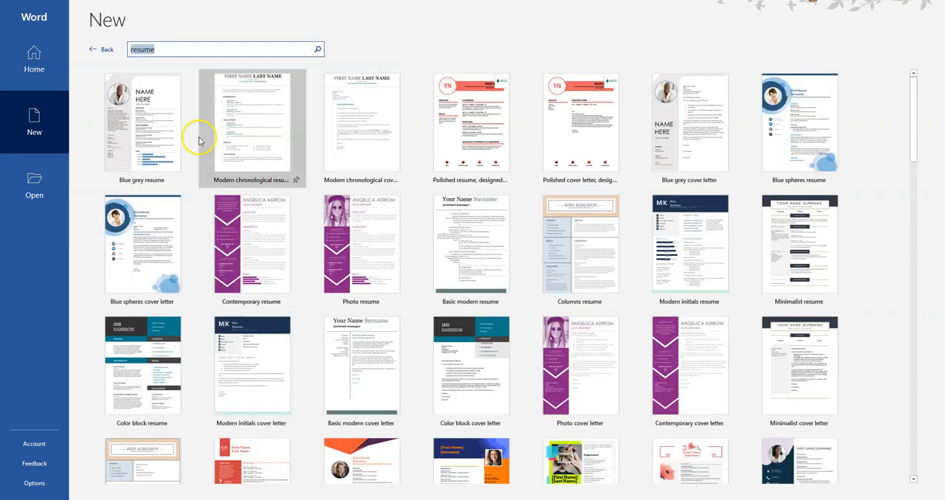
mouse_move(857, 140)
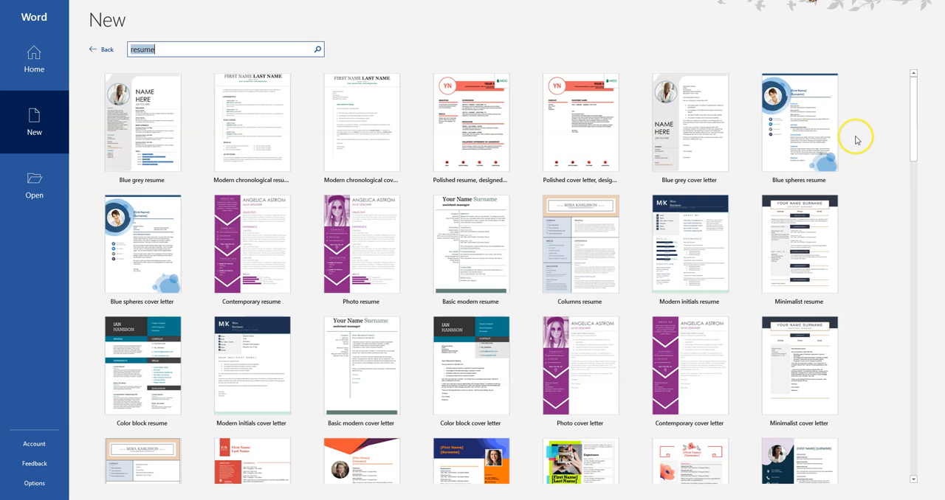
scroll("down", 3)
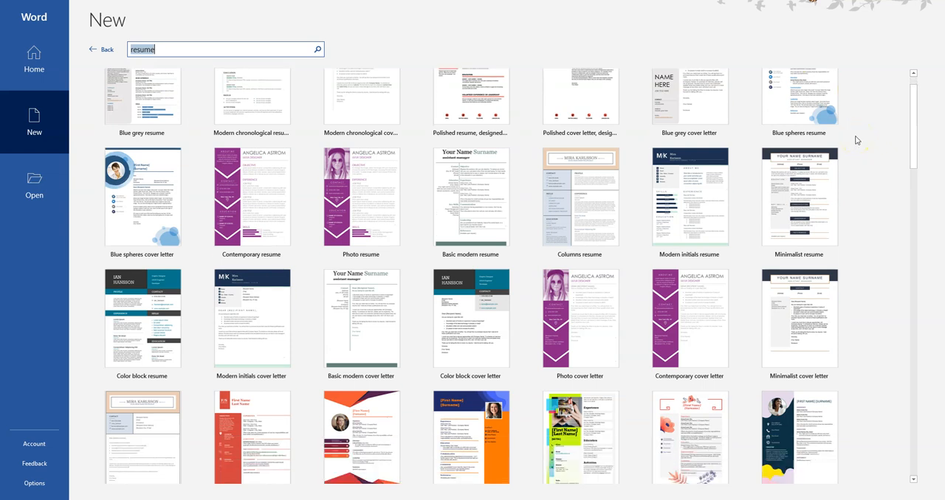
scroll("down", 3)
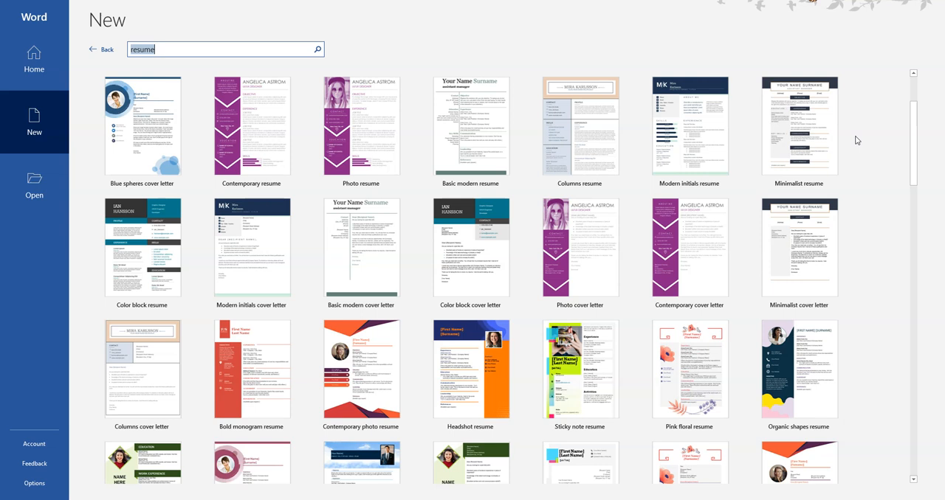
mouse_move(690, 129)
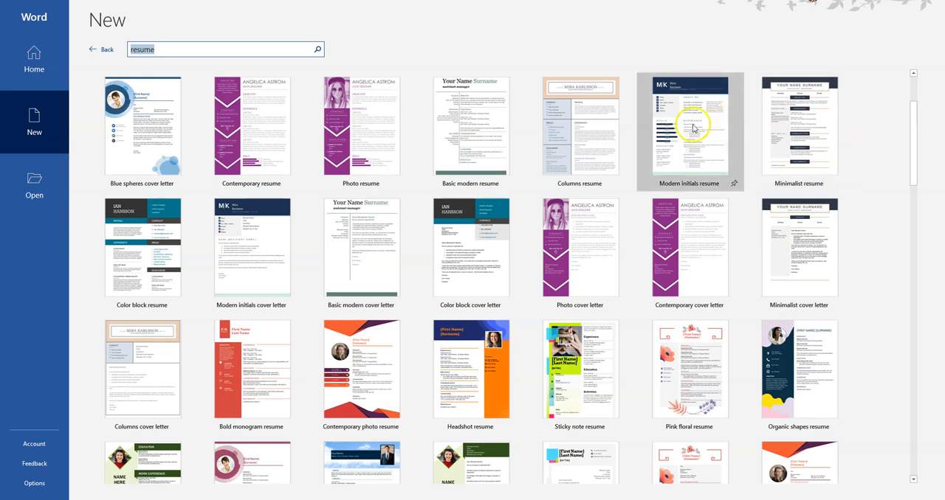
mouse_move(251, 248)
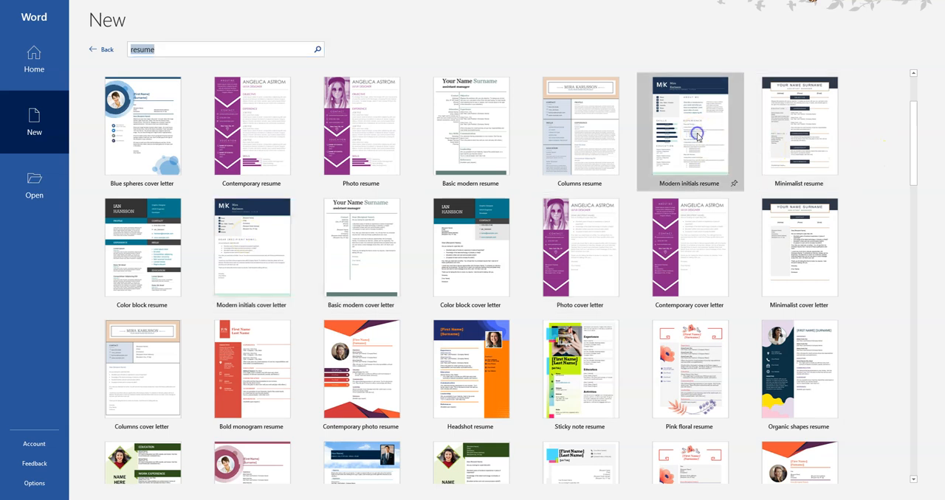
Preview the Modern initials resume template and create a new document from it.
left_click(689, 129)
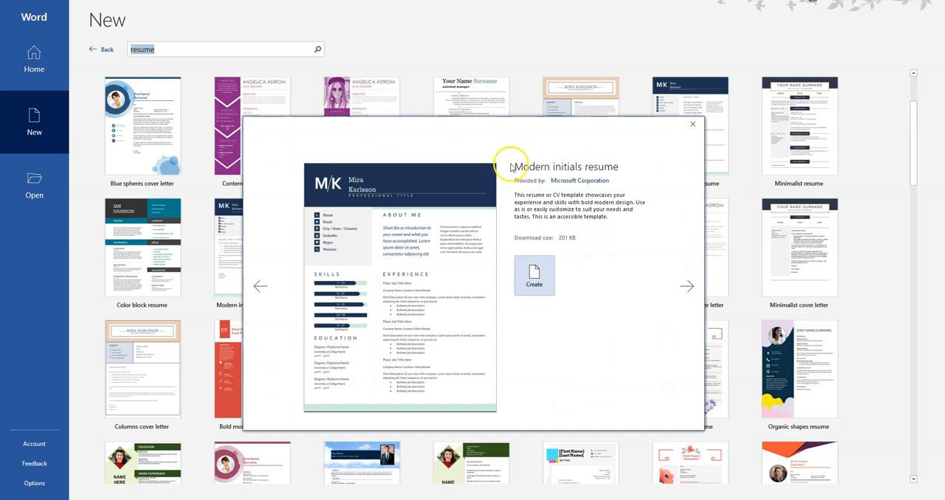
mouse_move(361, 220)
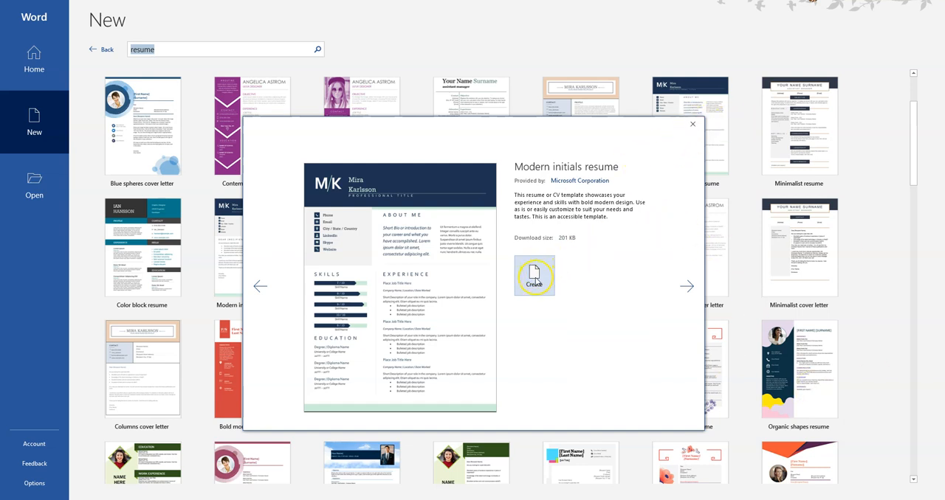
left_click(534, 276)
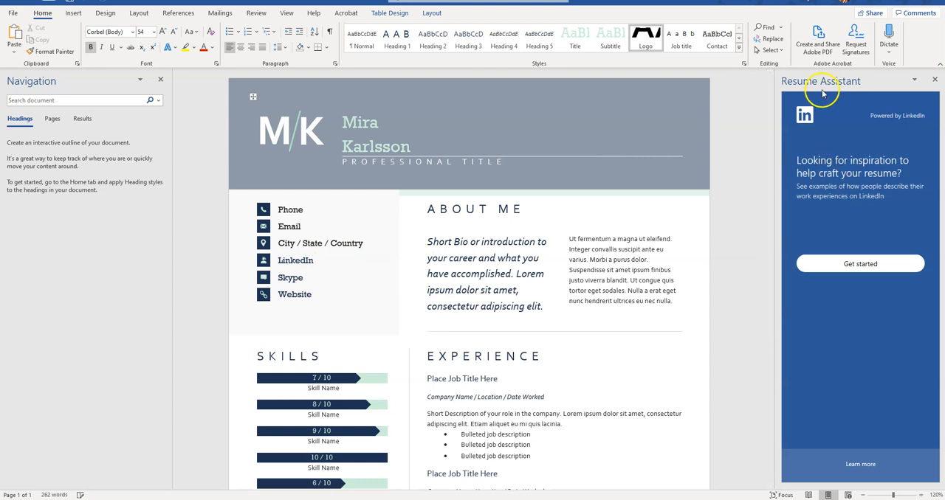
mouse_move(841, 183)
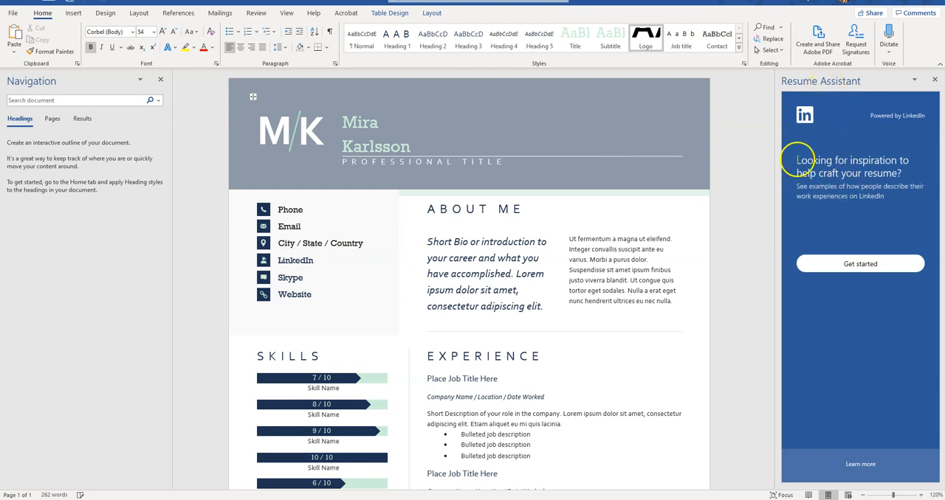
mouse_move(789, 140)
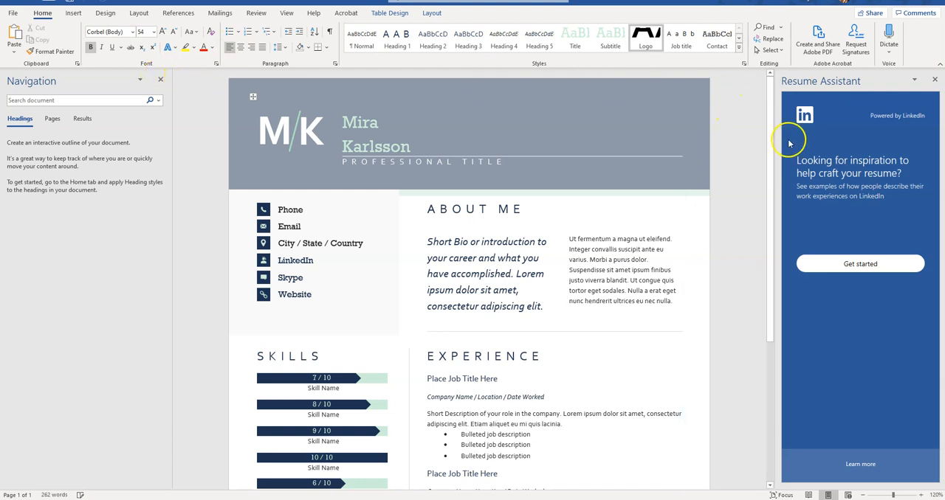
mouse_move(822, 138)
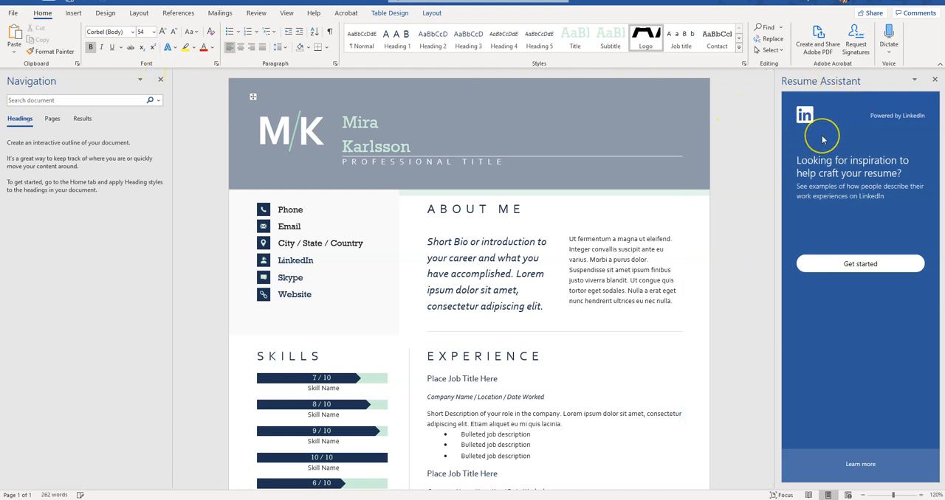
mouse_move(817, 136)
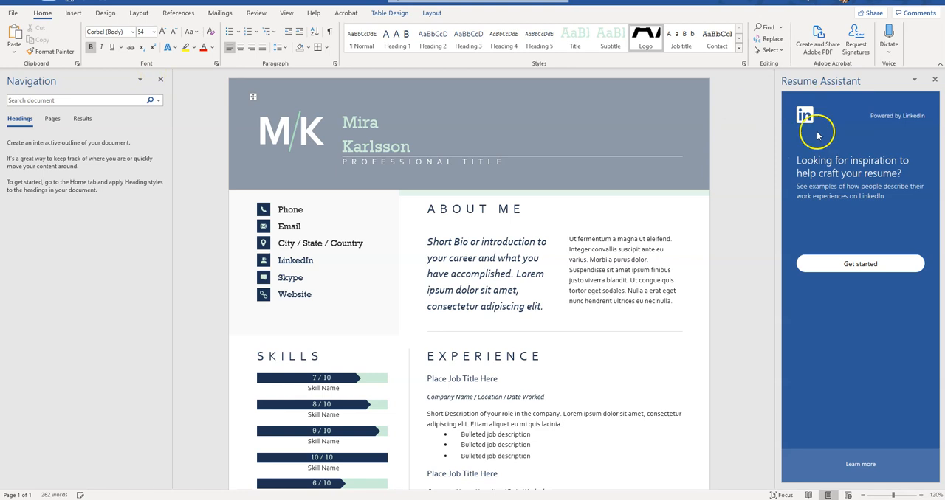
mouse_move(838, 142)
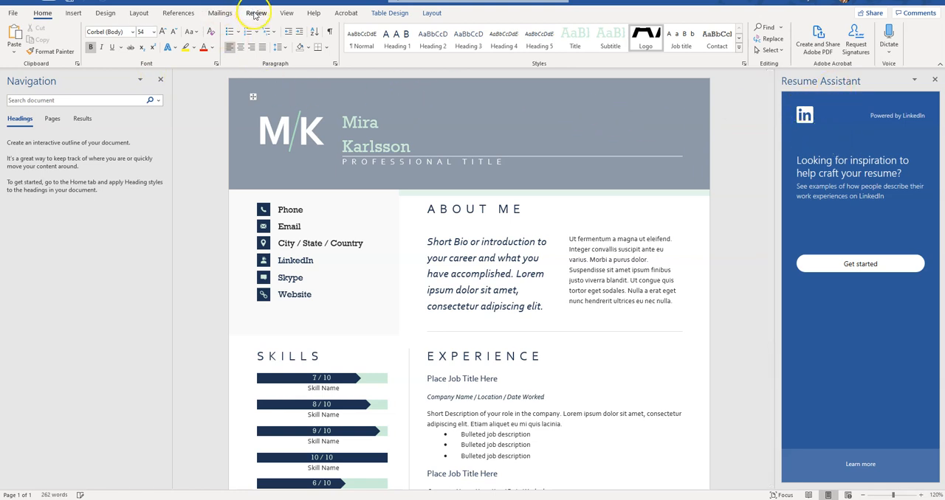
Switch to the Review ribbon to reach the Resume Assistant.
left_click(256, 13)
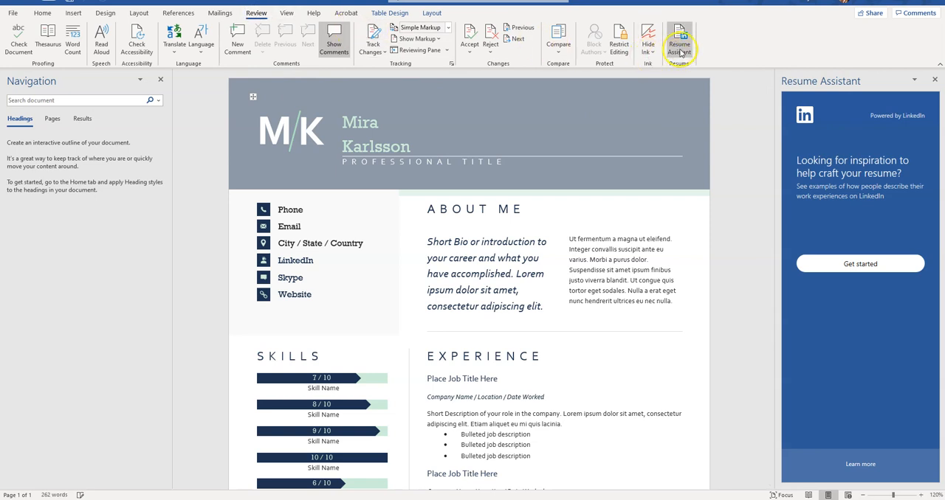
mouse_move(679, 37)
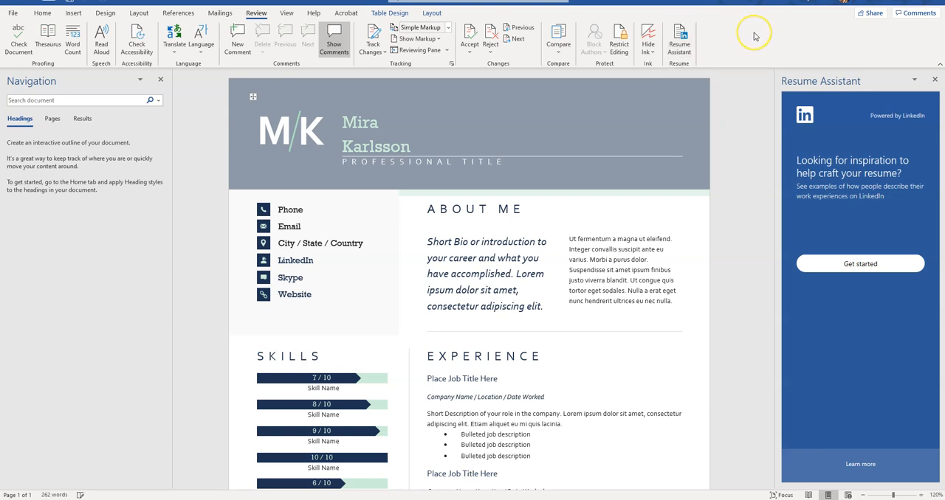
mouse_move(756, 37)
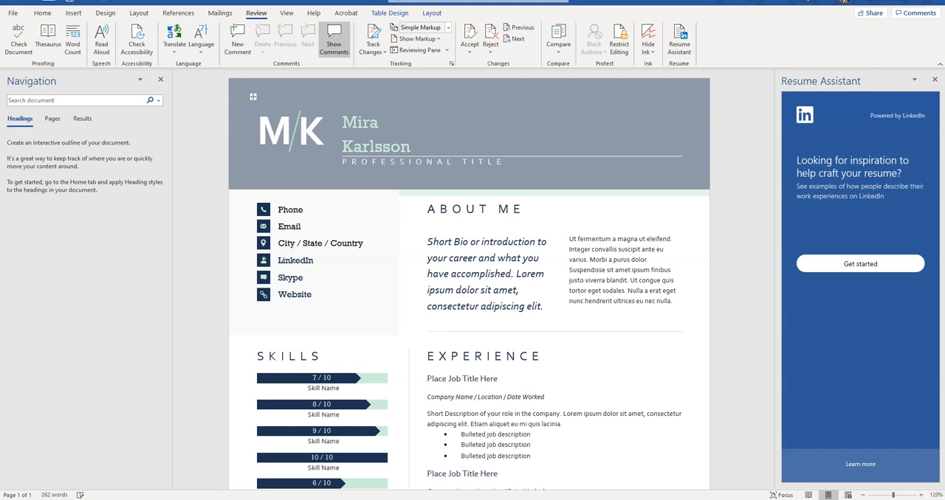
Start the LinkedIn Resume Assistant and set the role to Project Manager.
left_click(860, 264)
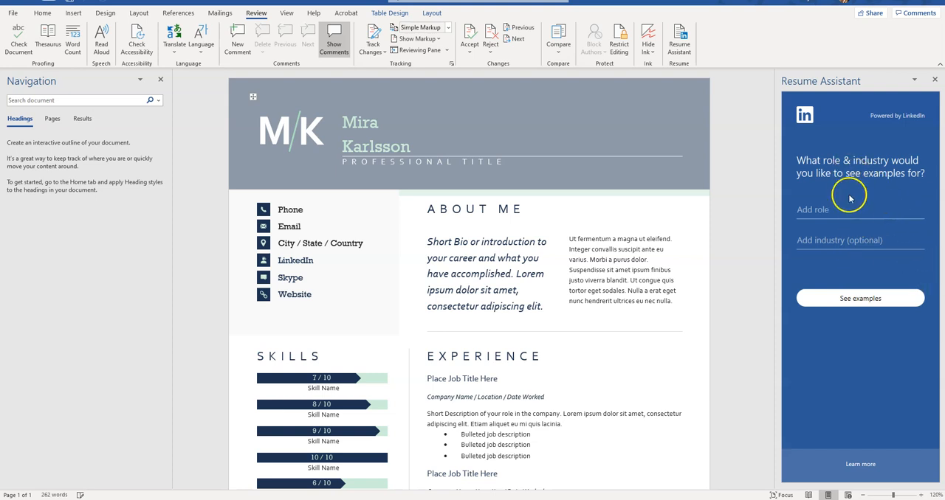
mouse_move(854, 201)
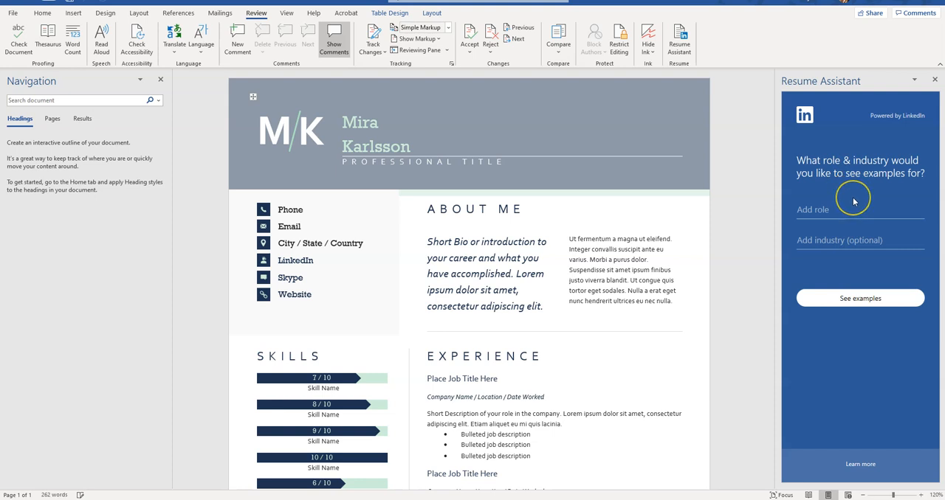
mouse_move(853, 201)
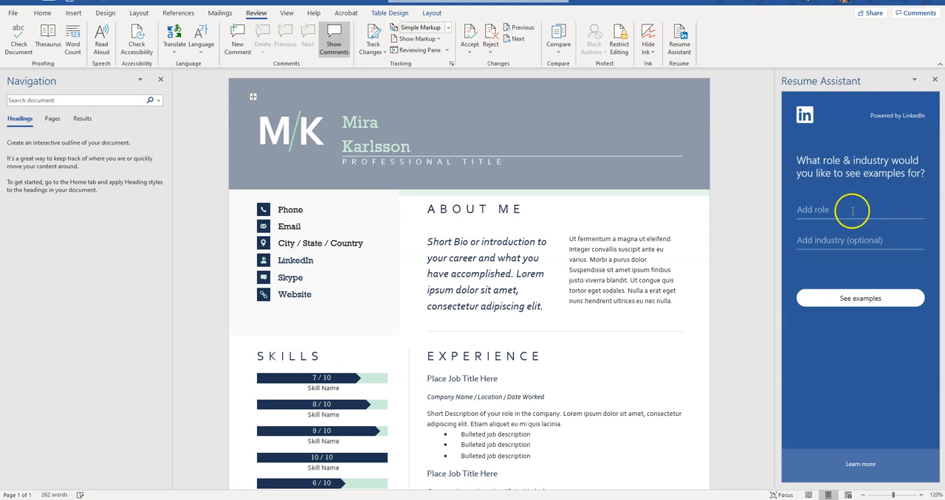
left_click(852, 210)
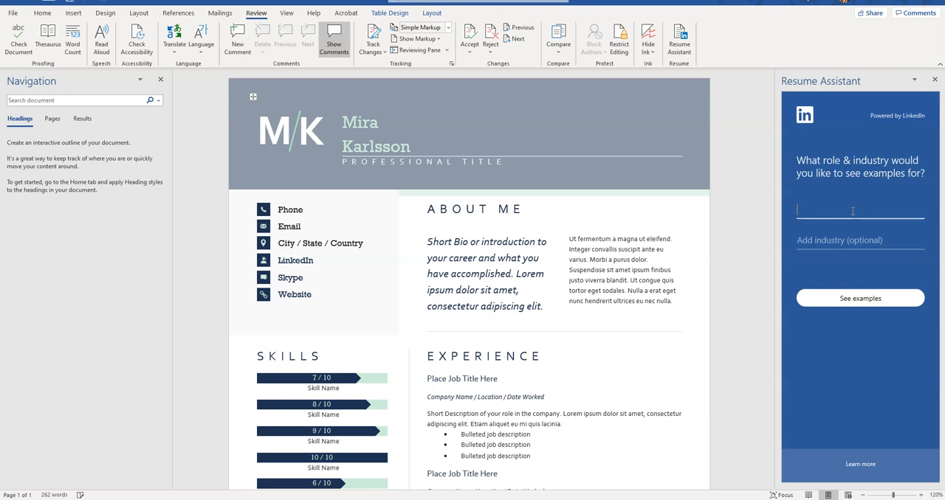
type("project")
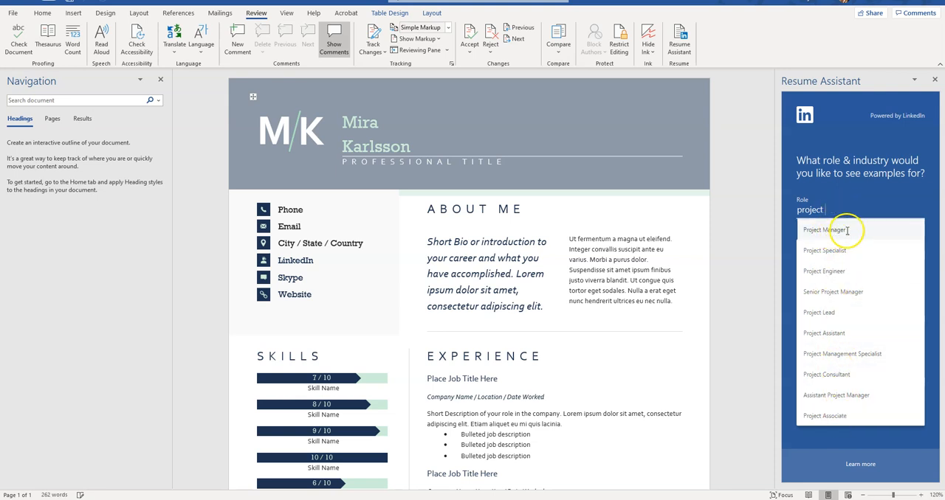
left_click(828, 230)
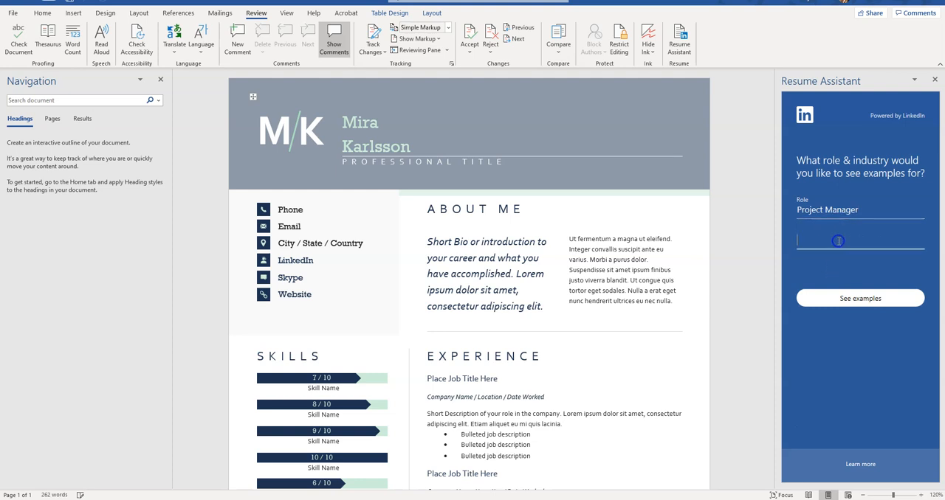
Enter 'softwa' in the Industry field to pick Computer Software.
left_click(857, 240)
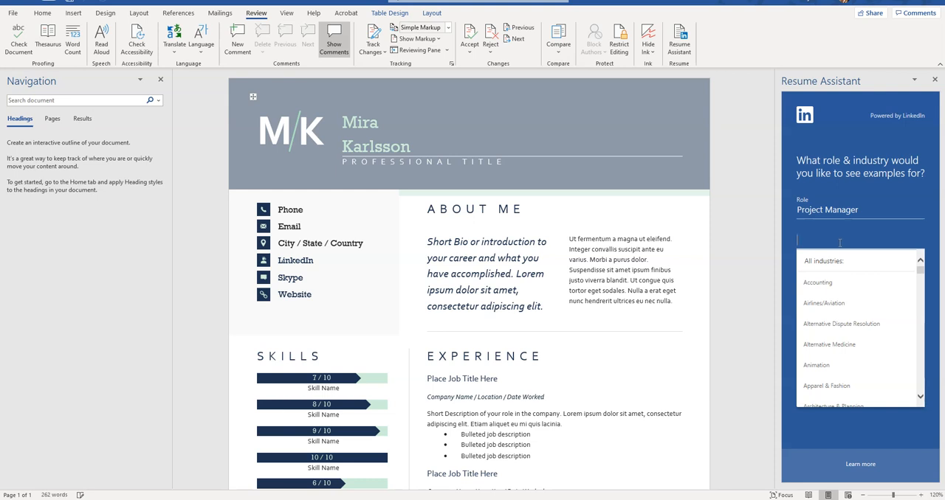
scroll("down", 3)
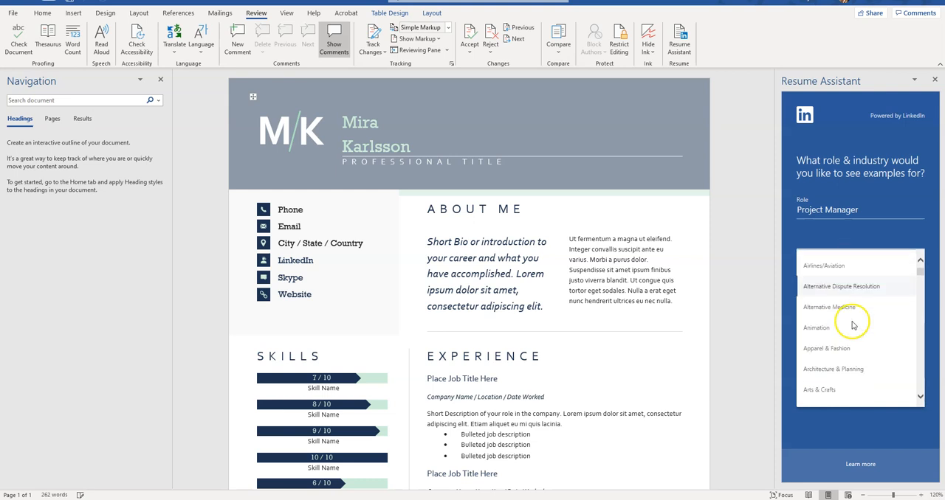
type("software")
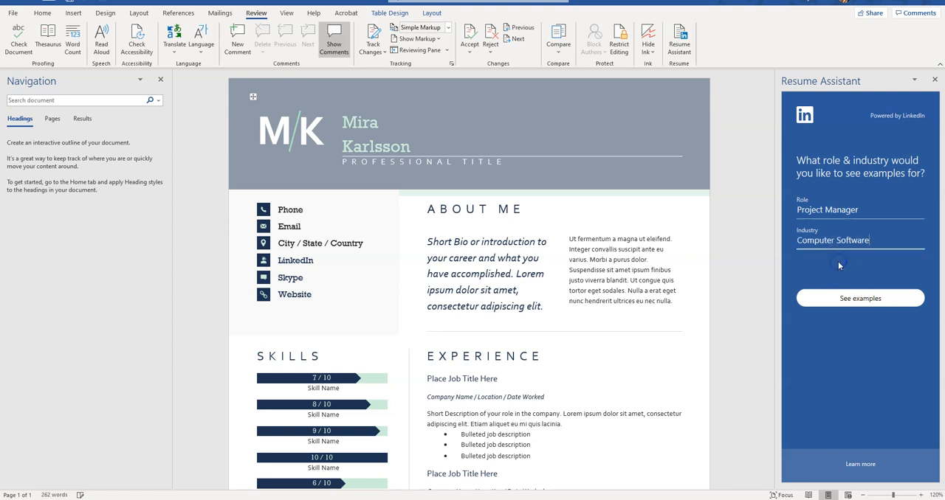
Show Project Manager work experience examples and scroll well down the list.
left_click(859, 298)
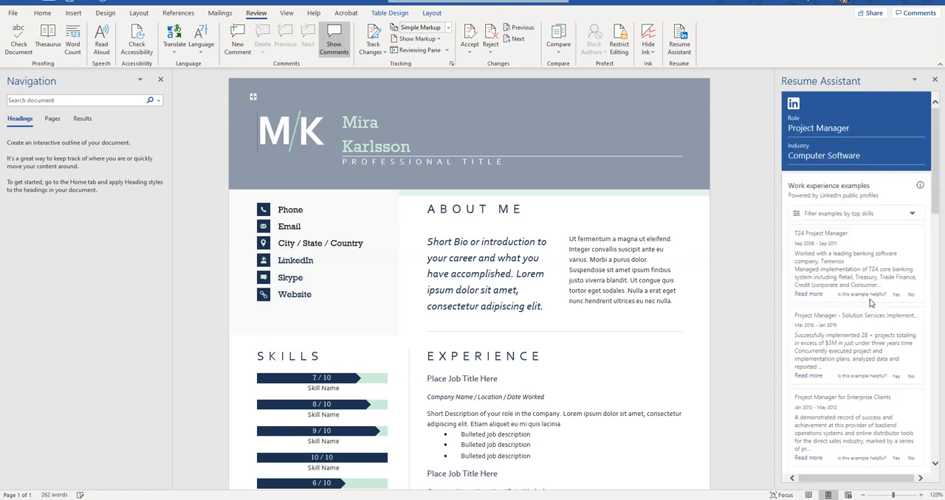
mouse_move(835, 206)
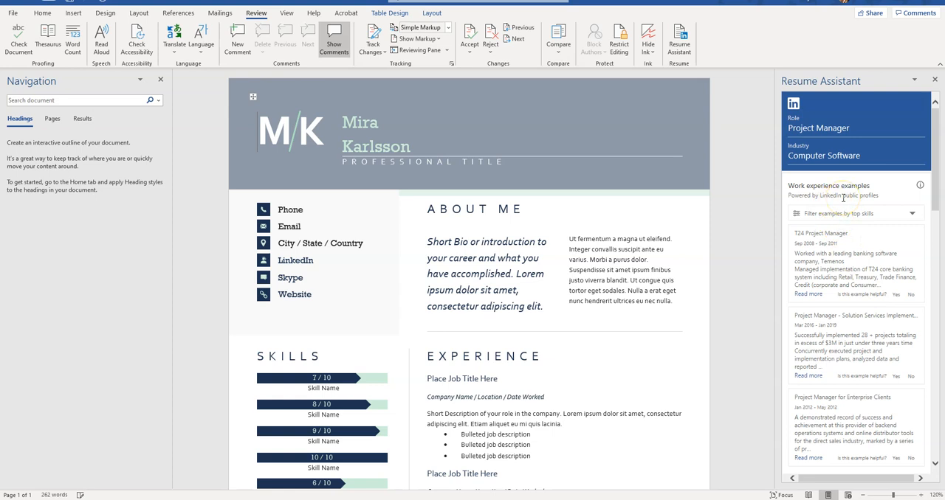
mouse_move(831, 267)
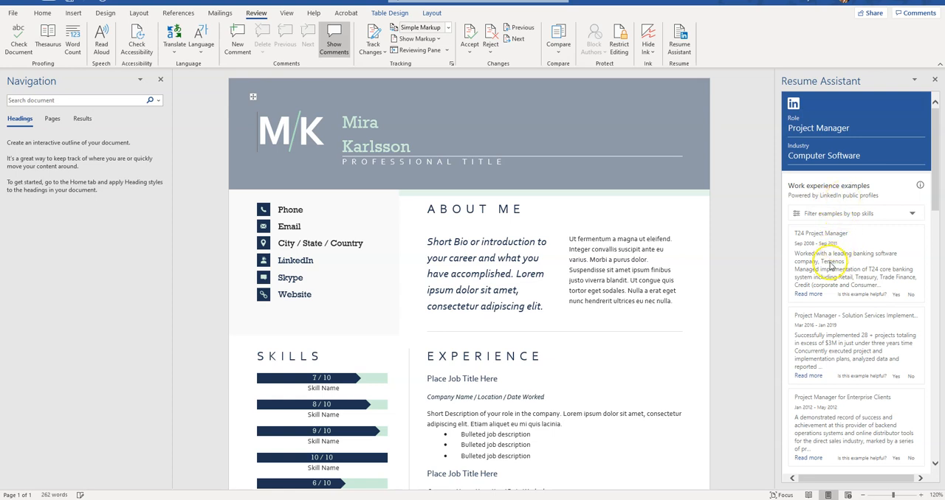
scroll("down", 3)
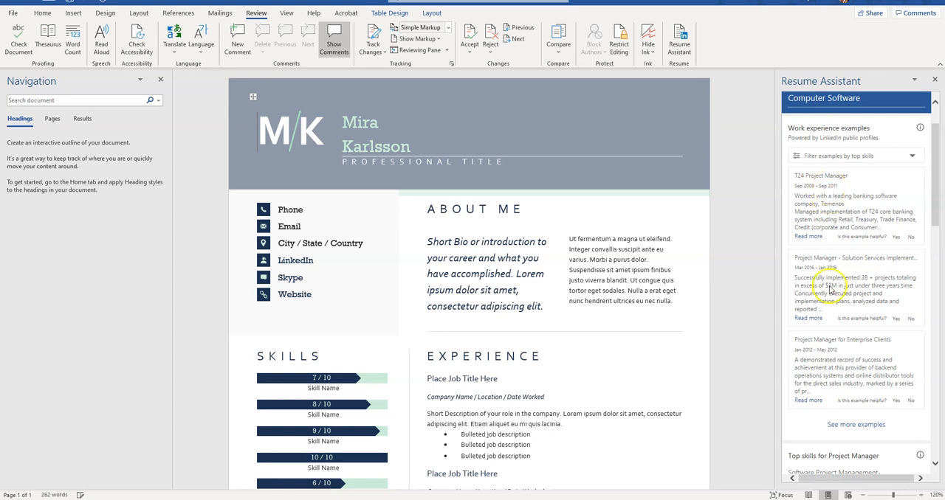
mouse_move(838, 203)
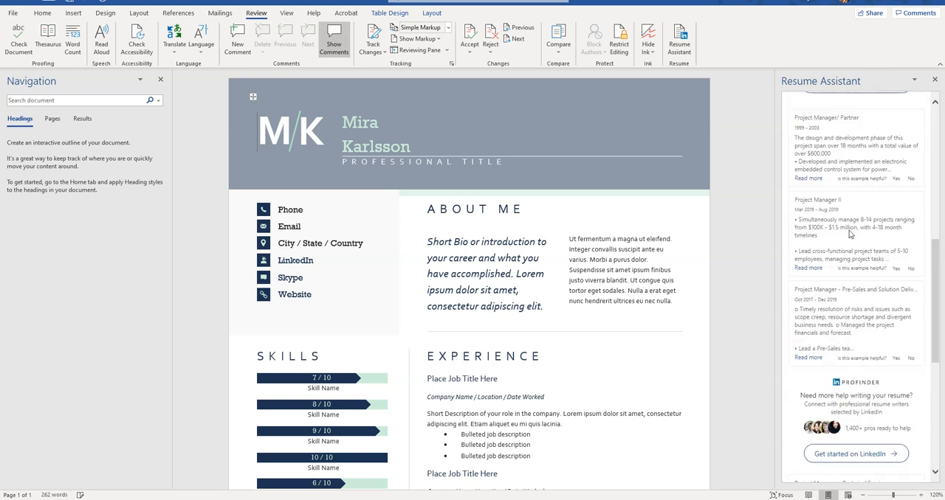
mouse_move(915, 229)
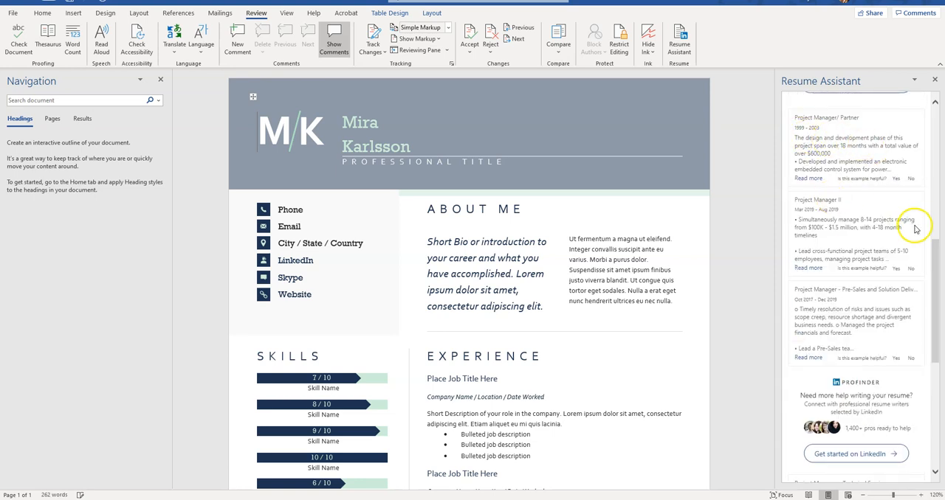
mouse_move(937, 253)
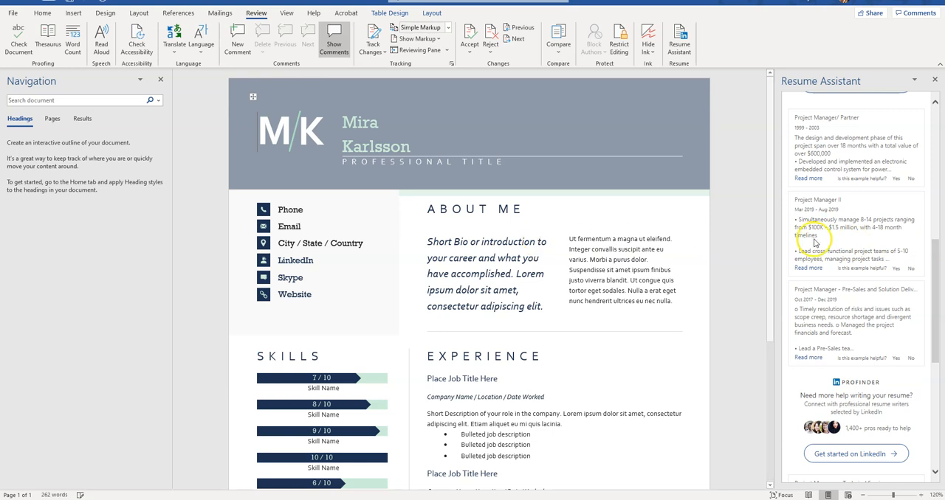
scroll("down", 3)
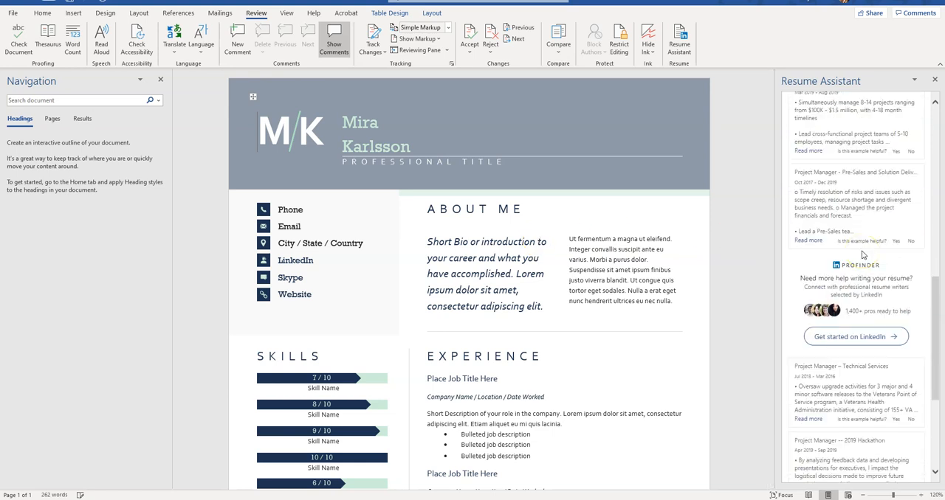
scroll("down", 3)
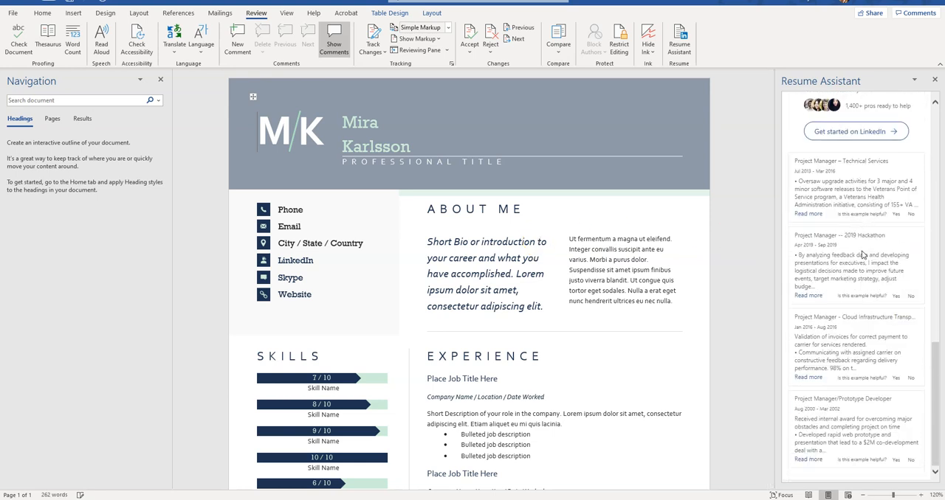
Scroll down the resume and select the first job's three 'Bulleted job description' lines.
scroll("down", 3)
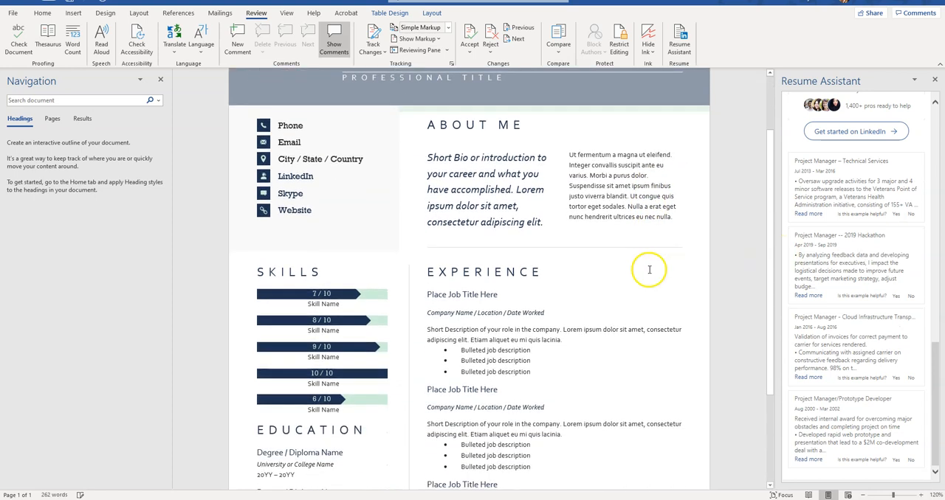
scroll("down", 3)
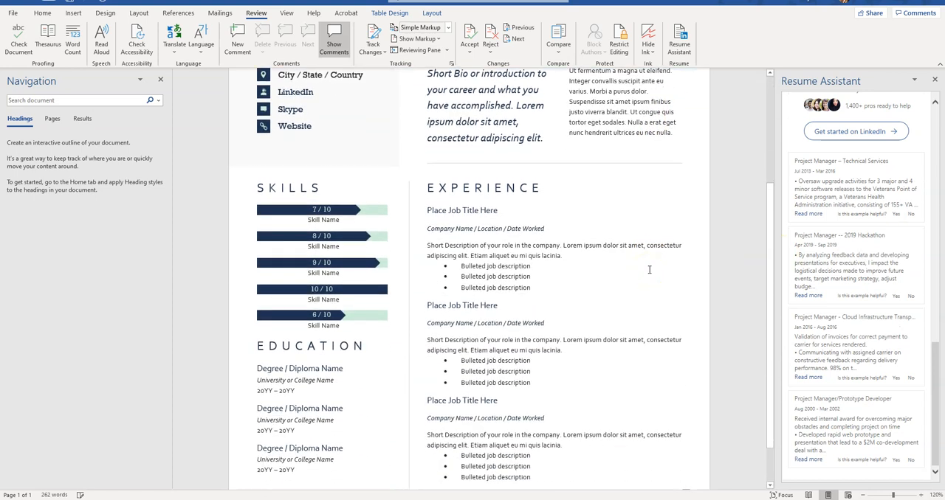
scroll("down", 3)
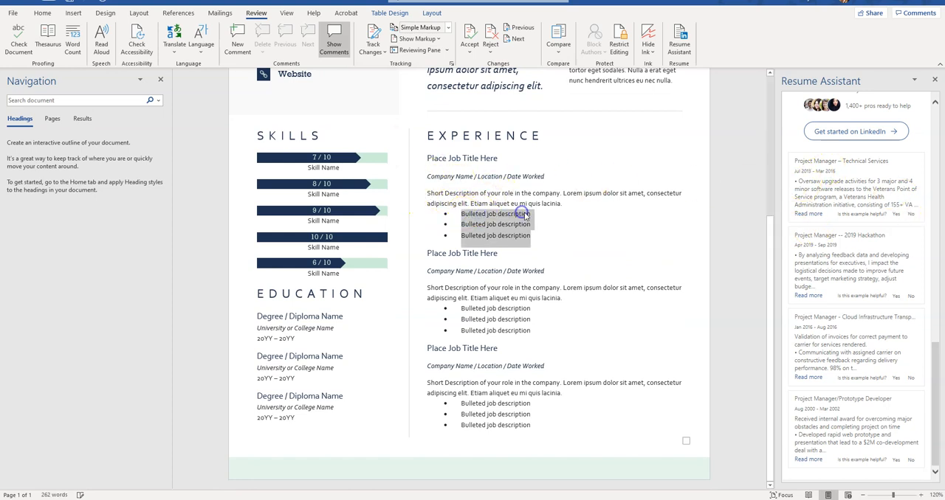
left_click_drag(461, 214, 529, 235)
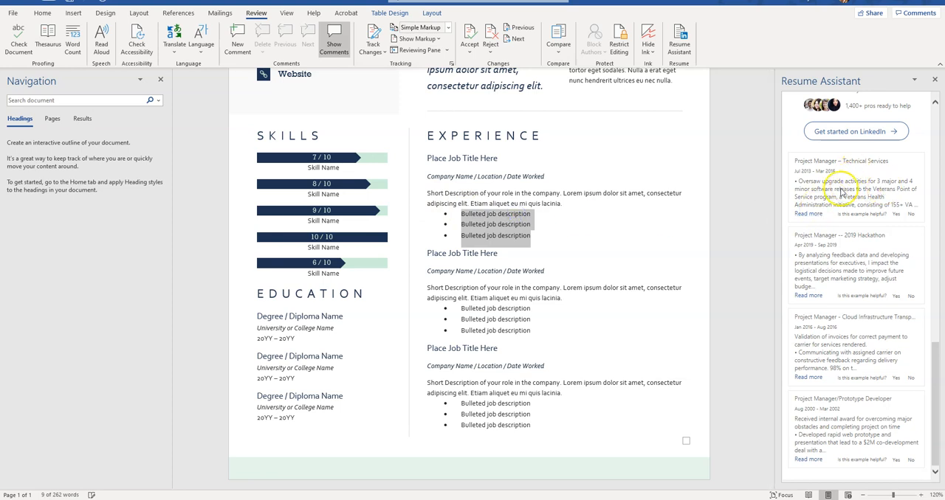
mouse_move(506, 250)
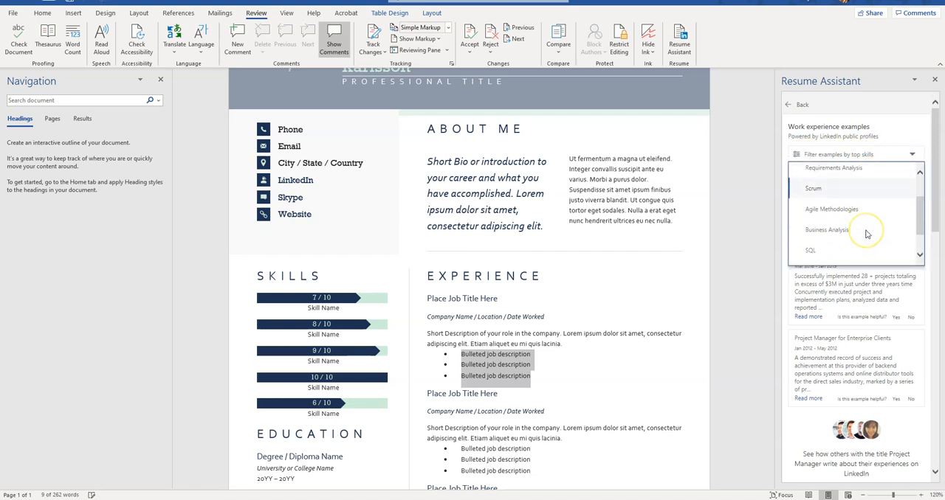
Filter work examples by the Software Development skill, then reopen the skill list.
scroll("down", 3)
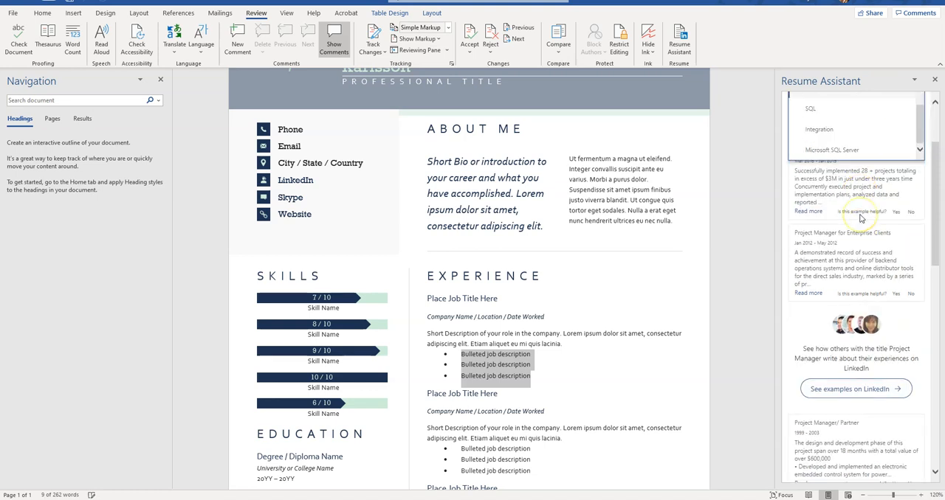
left_click(853, 153)
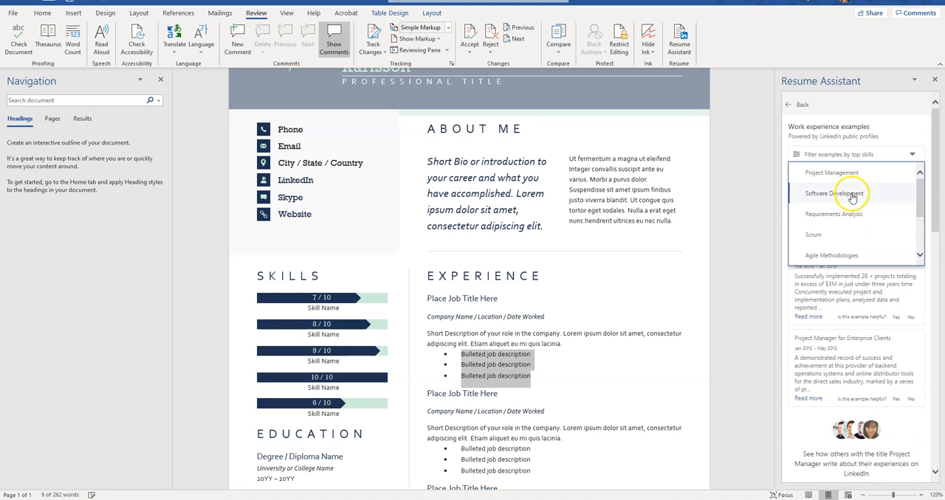
left_click(840, 193)
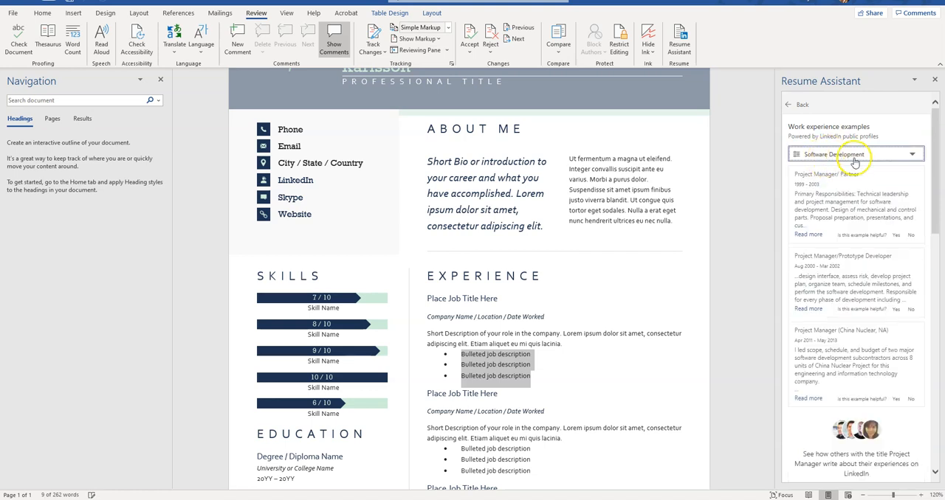
mouse_move(853, 207)
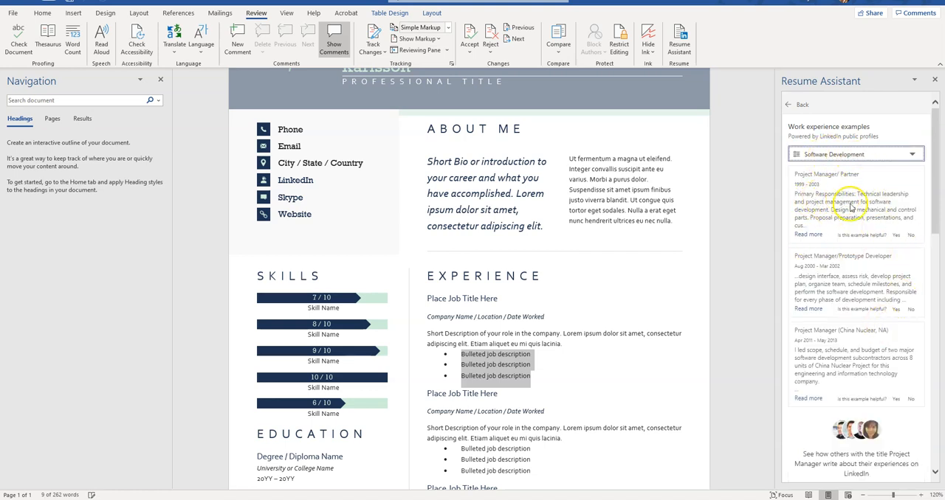
mouse_move(879, 209)
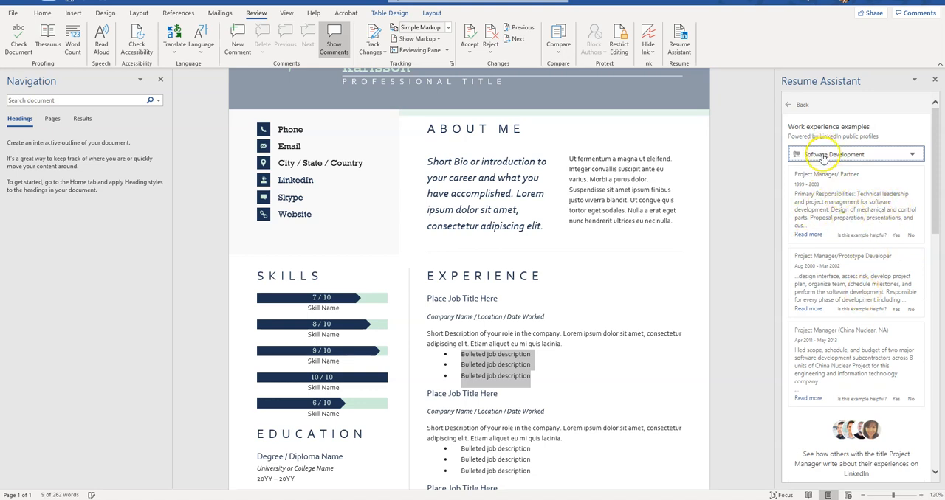
left_click(855, 155)
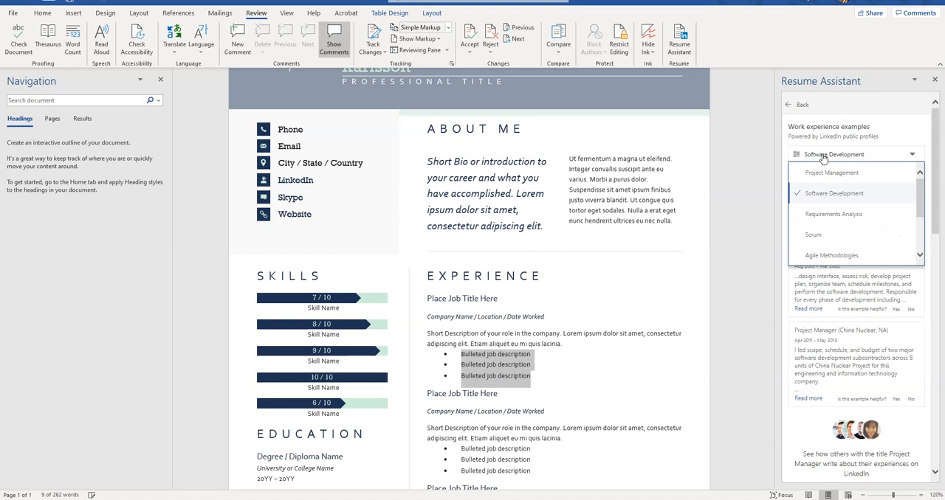
mouse_move(802, 42)
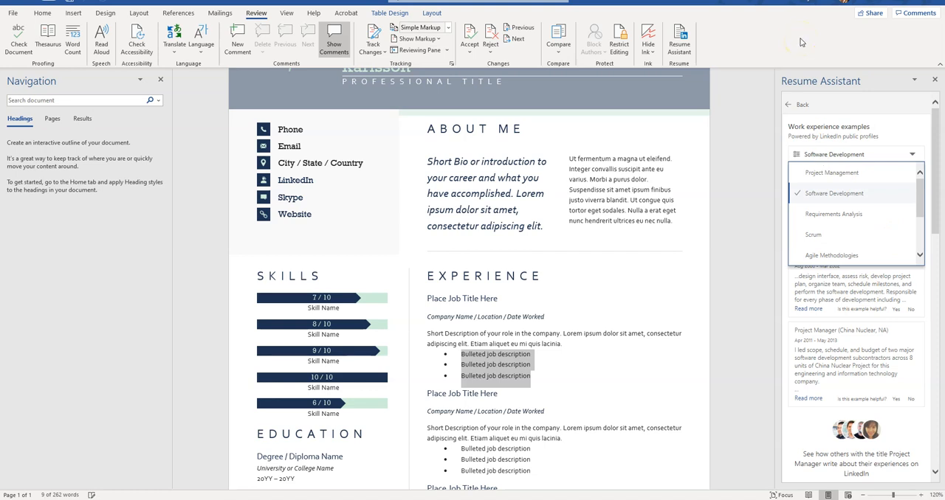